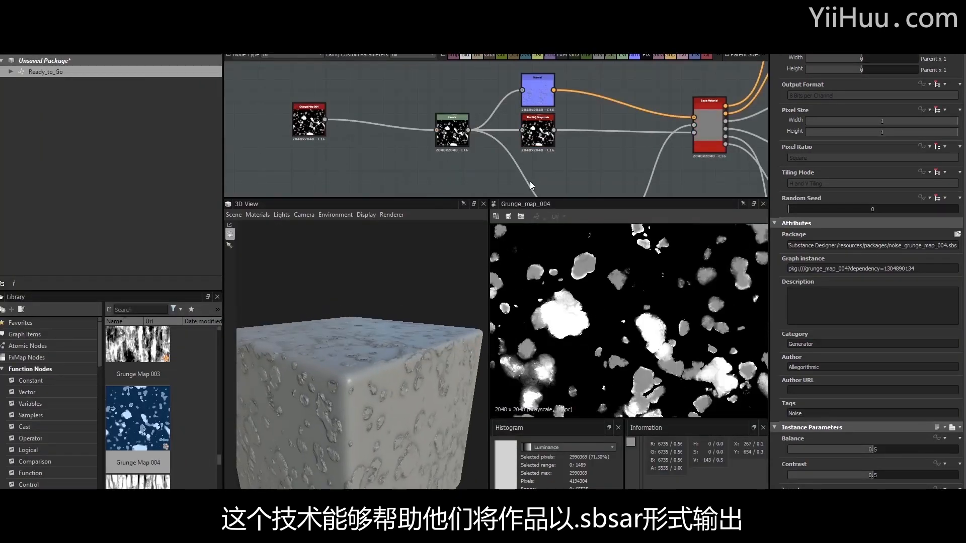
- Show the Levels node's grayscale output and histogram parameters after the grunge map
left_click(453, 110)
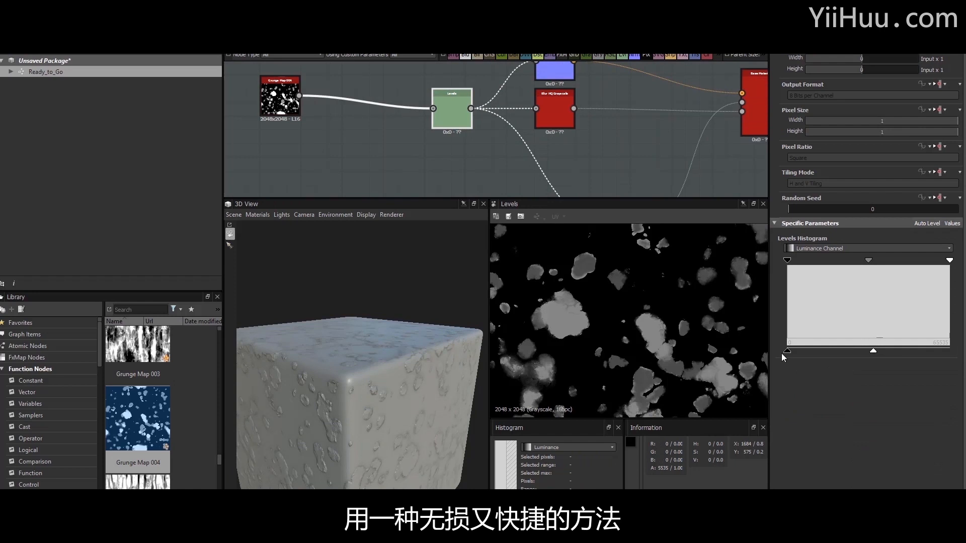